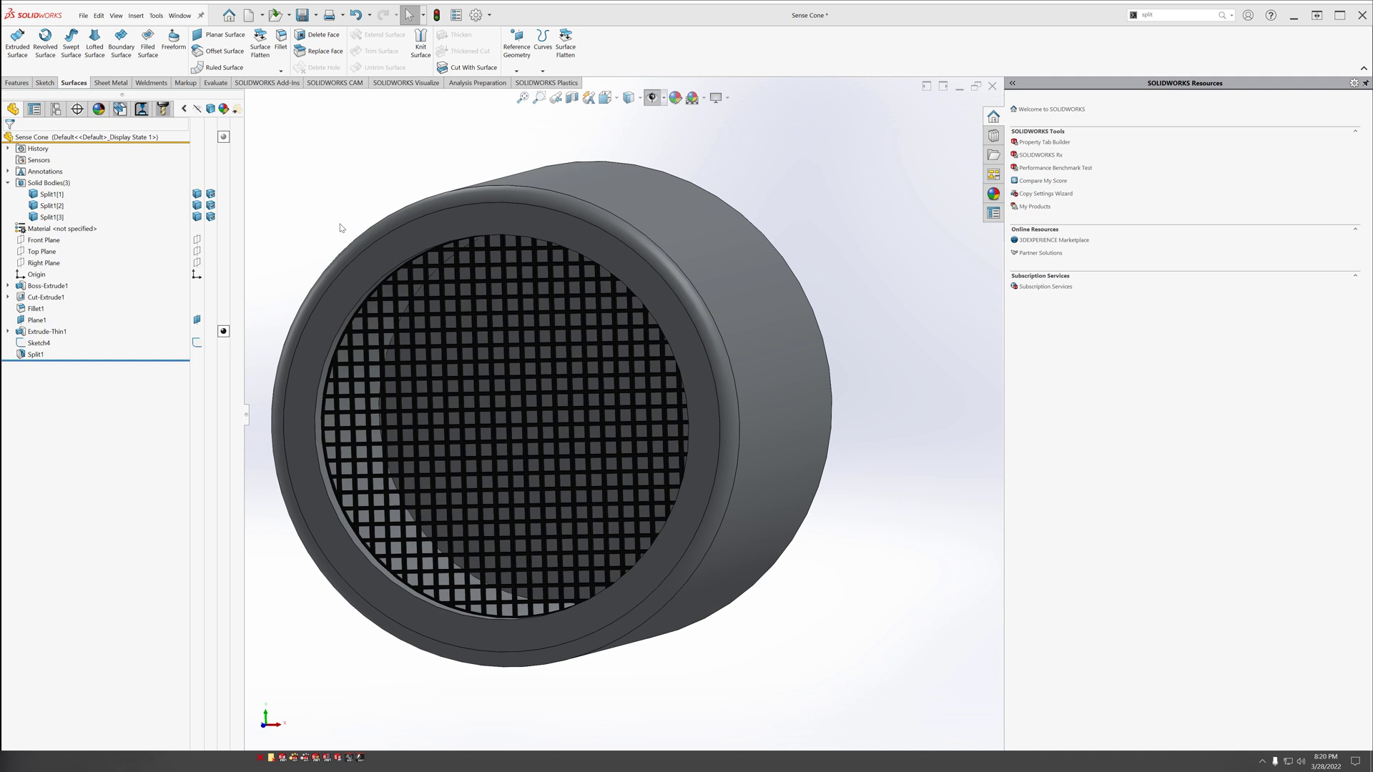
{"action": "mouse_move", "coordinate": [301, 165]}
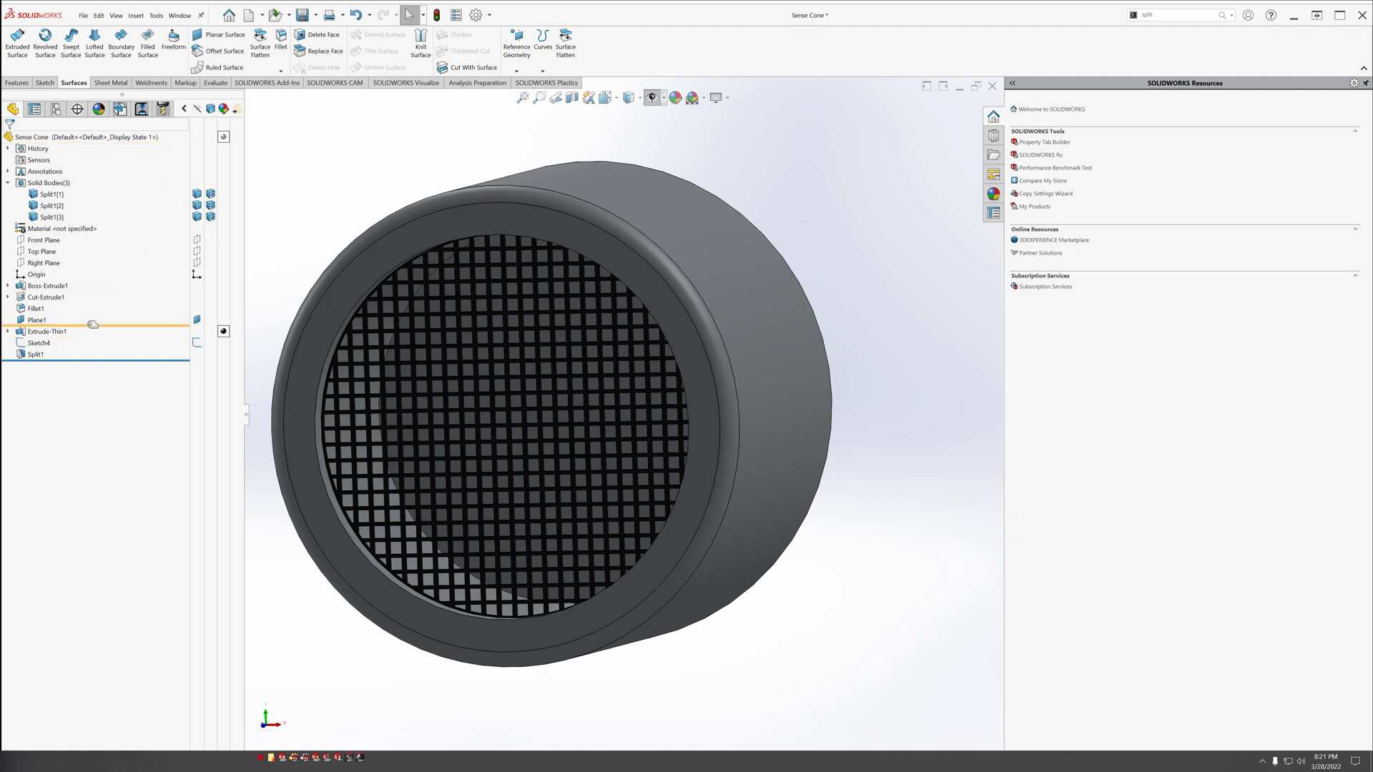
Freeze every feature in the tree from Boss-Extrude1 down through Plane1.
{"action": "left_click", "coordinate": [37, 319]}
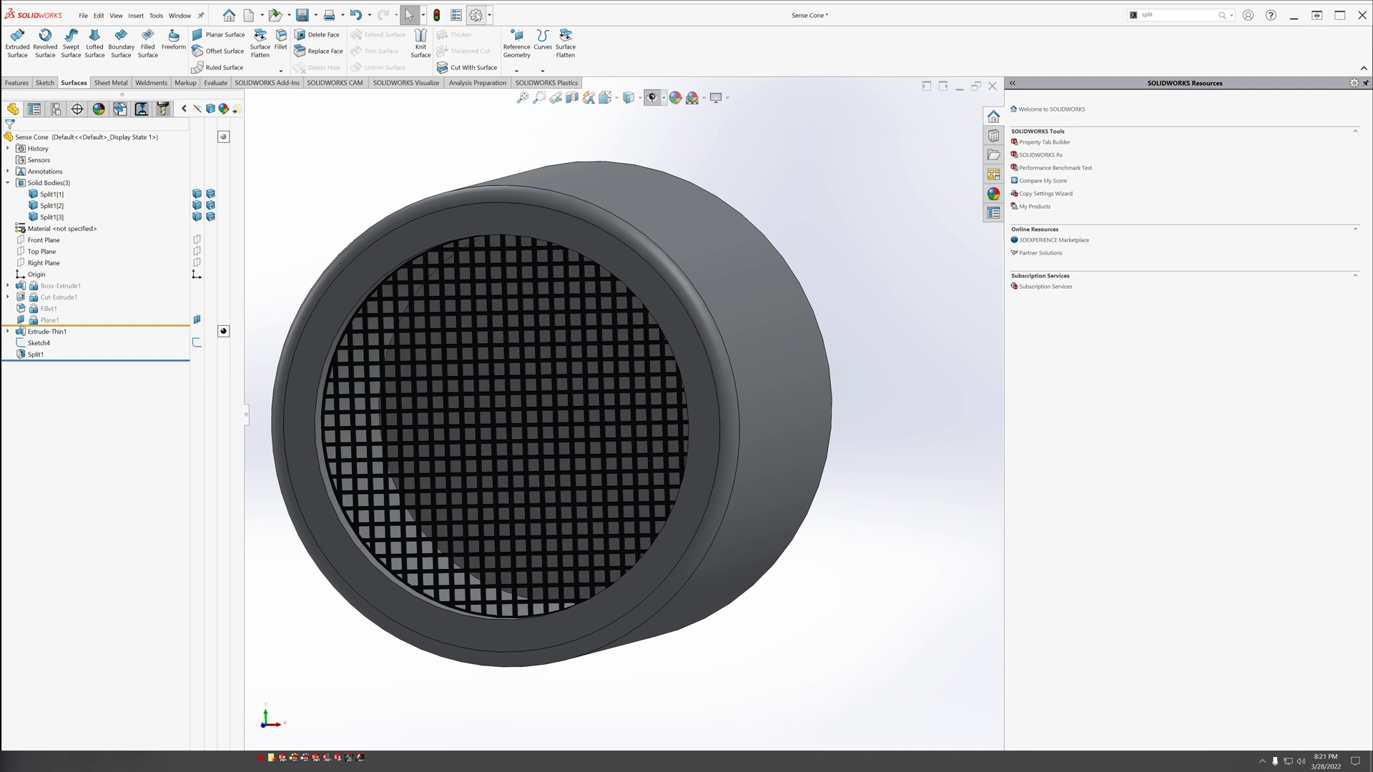
Search system options for 'freeze' and enable the Freeze bar setting.
{"action": "left_click", "coordinate": [477, 15]}
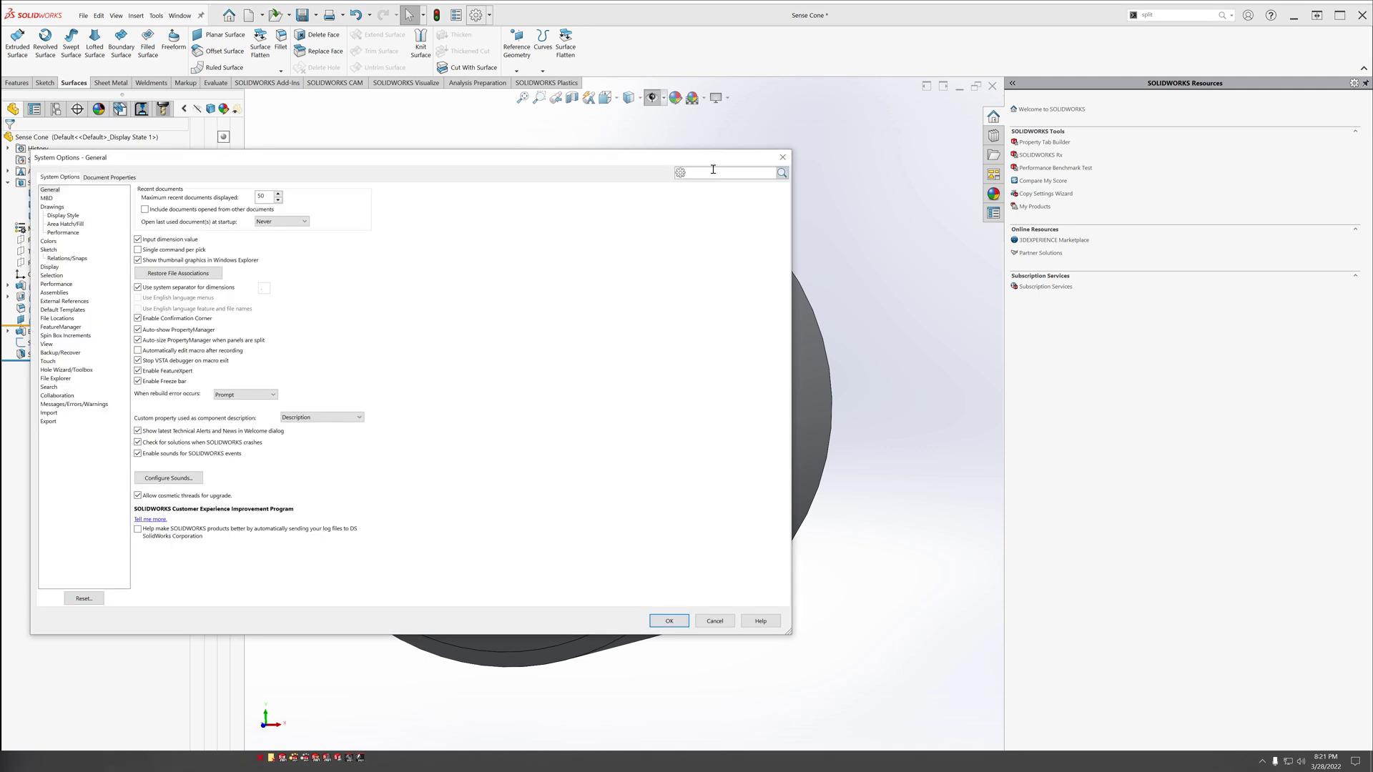
{"action": "type", "text": "freez"}
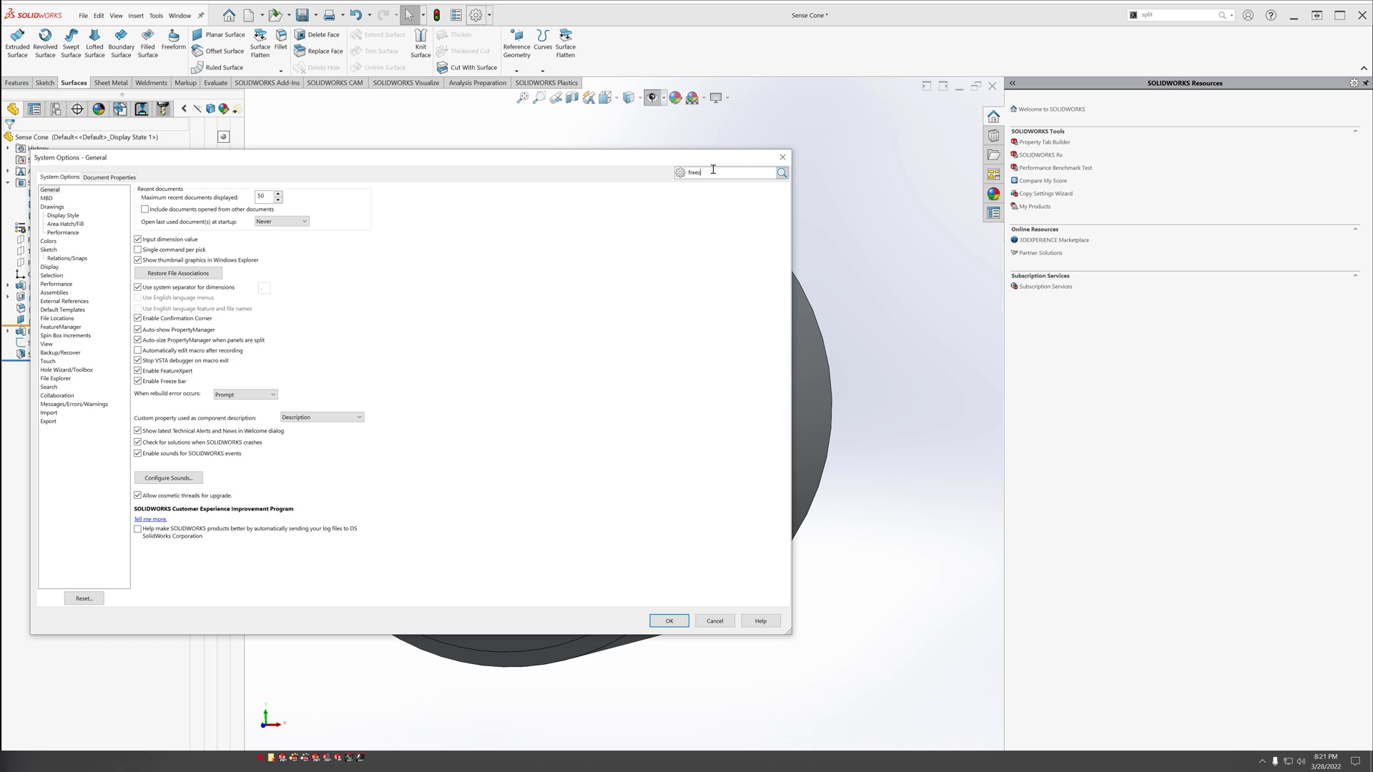
{"action": "type", "text": "freeze"}
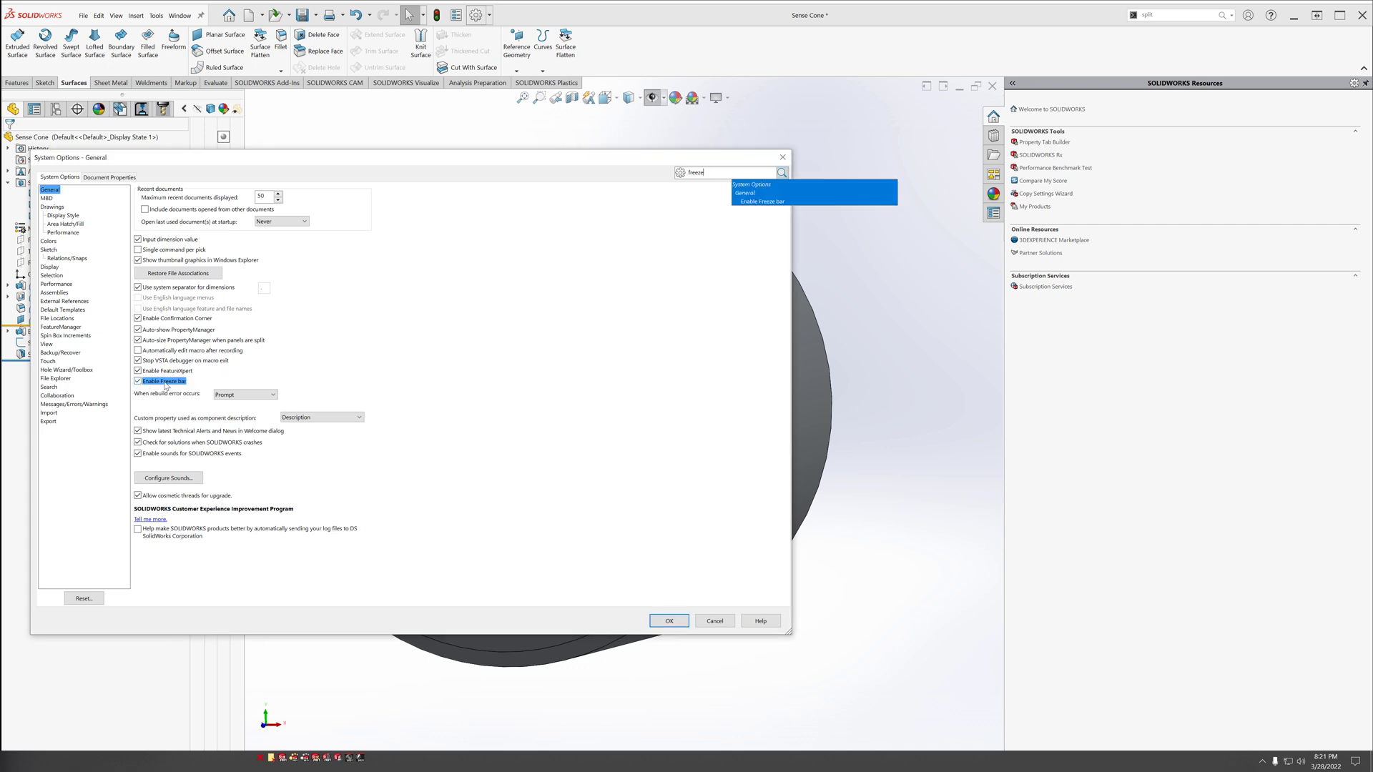
{"action": "left_click", "coordinate": [668, 619]}
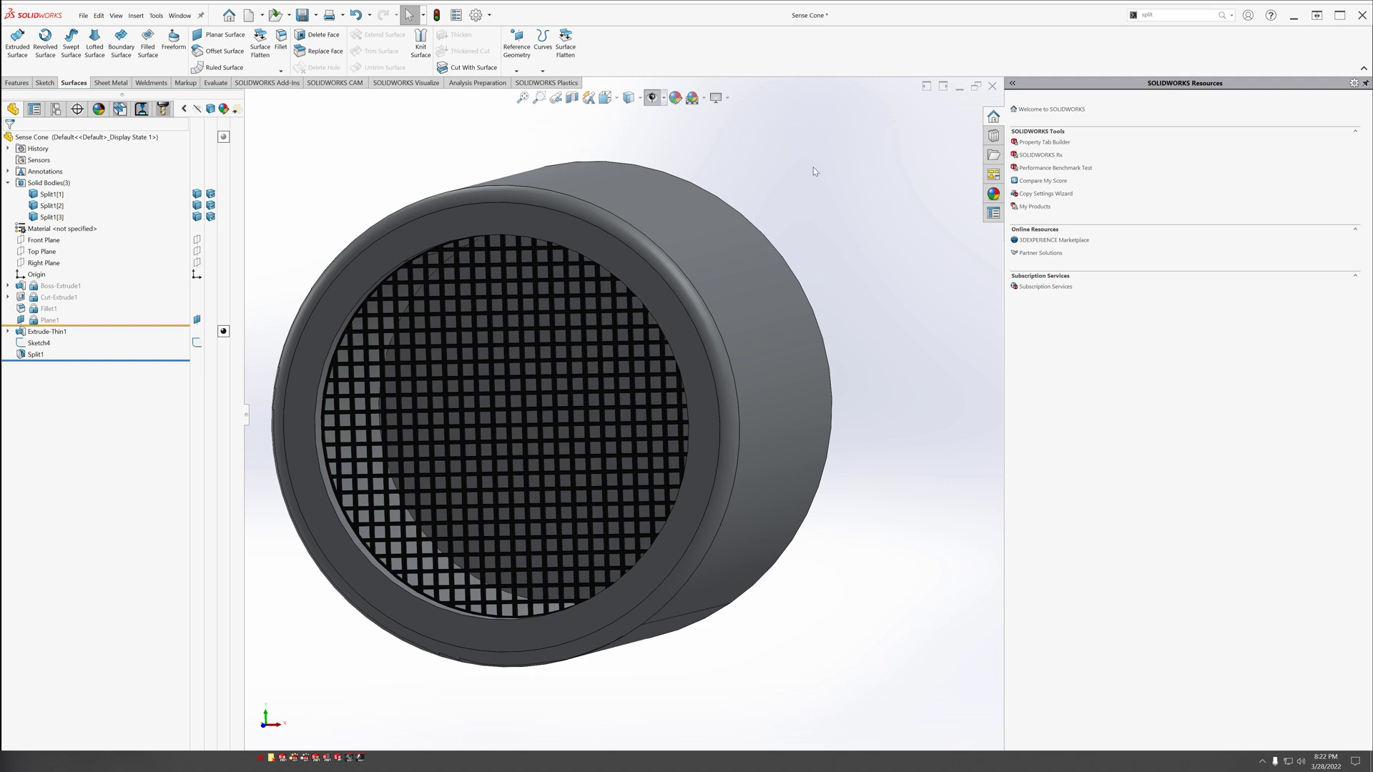
{"action": "mouse_move", "coordinate": [815, 182]}
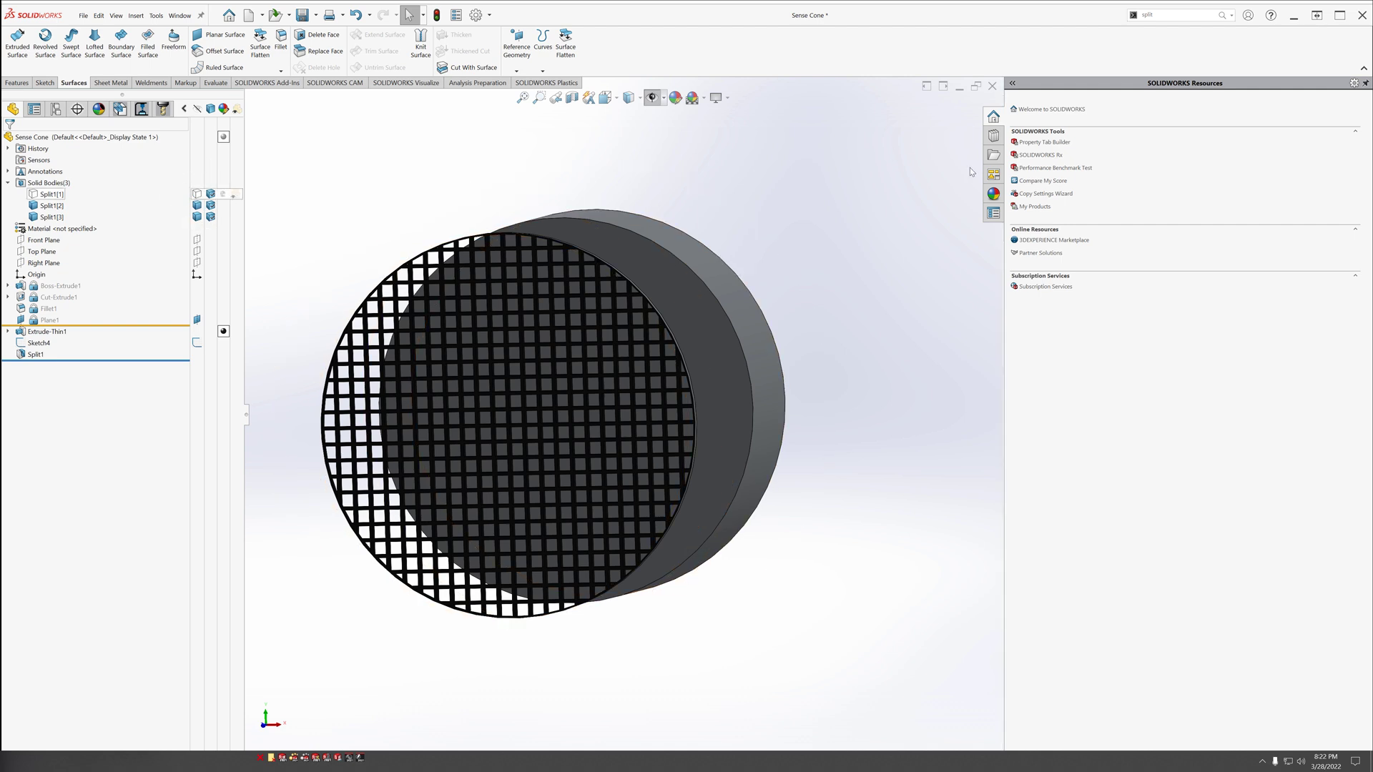
{"action": "mouse_move", "coordinate": [721, 237]}
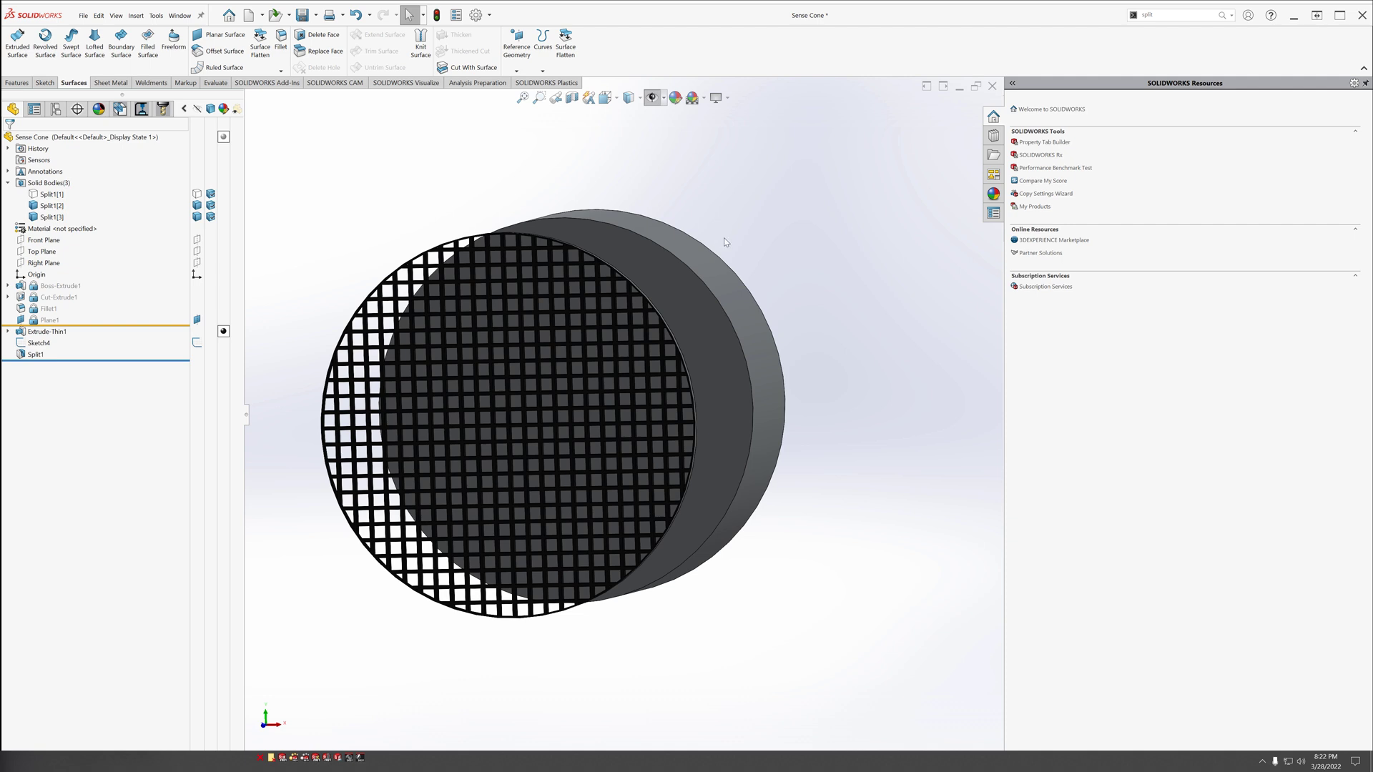
{"action": "mouse_move", "coordinate": [725, 246]}
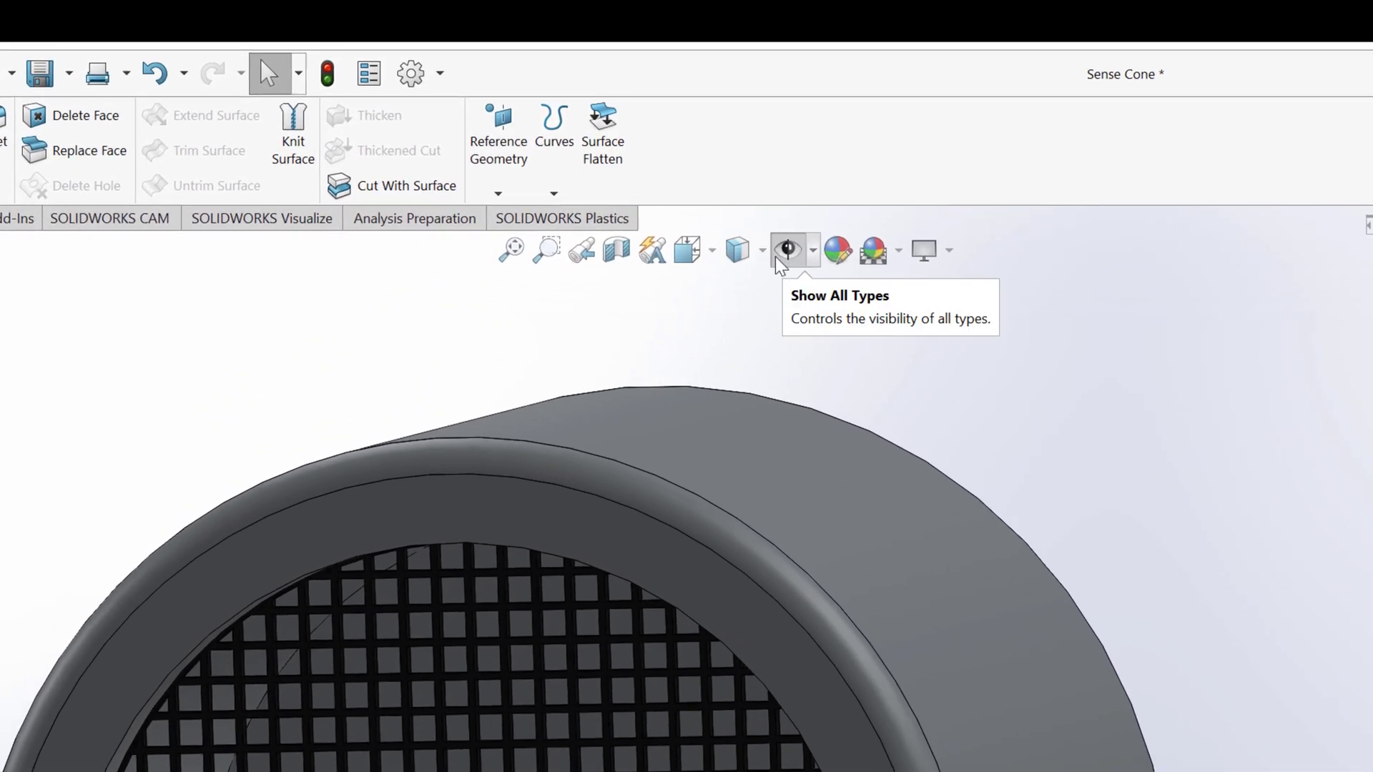
{"action": "mouse_move", "coordinate": [795, 249]}
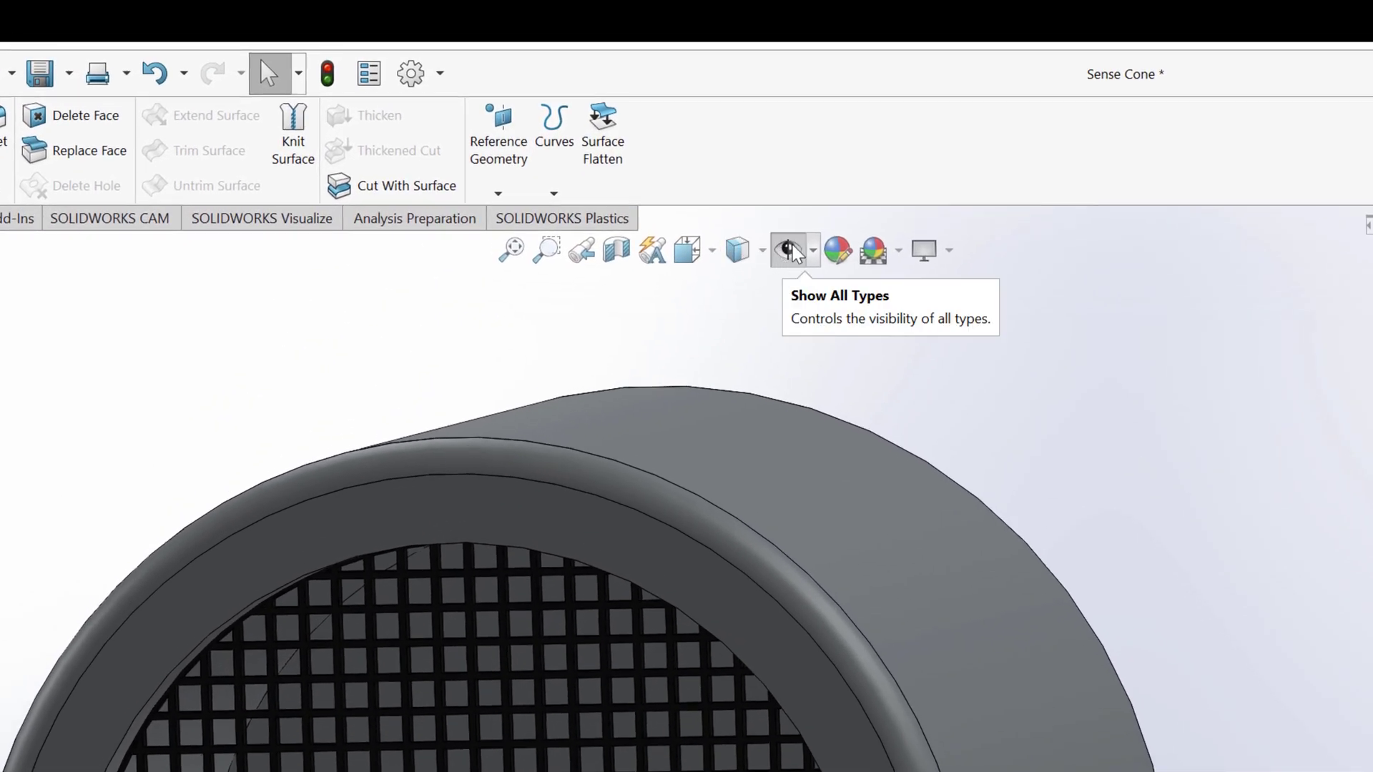
Hide all item types via the eyeball, then review and close the per-type visibility flyout.
{"action": "left_click", "coordinate": [787, 251]}
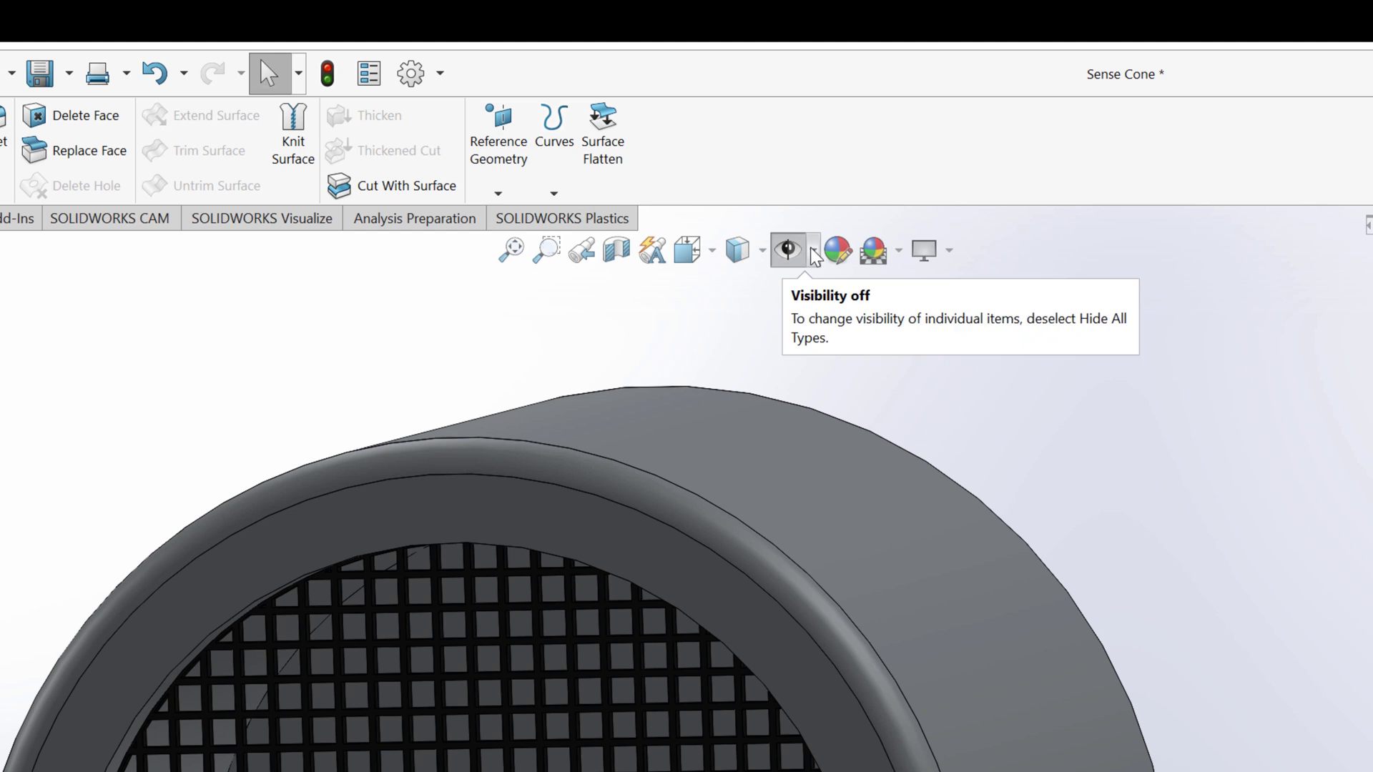
{"action": "mouse_move", "coordinate": [814, 256]}
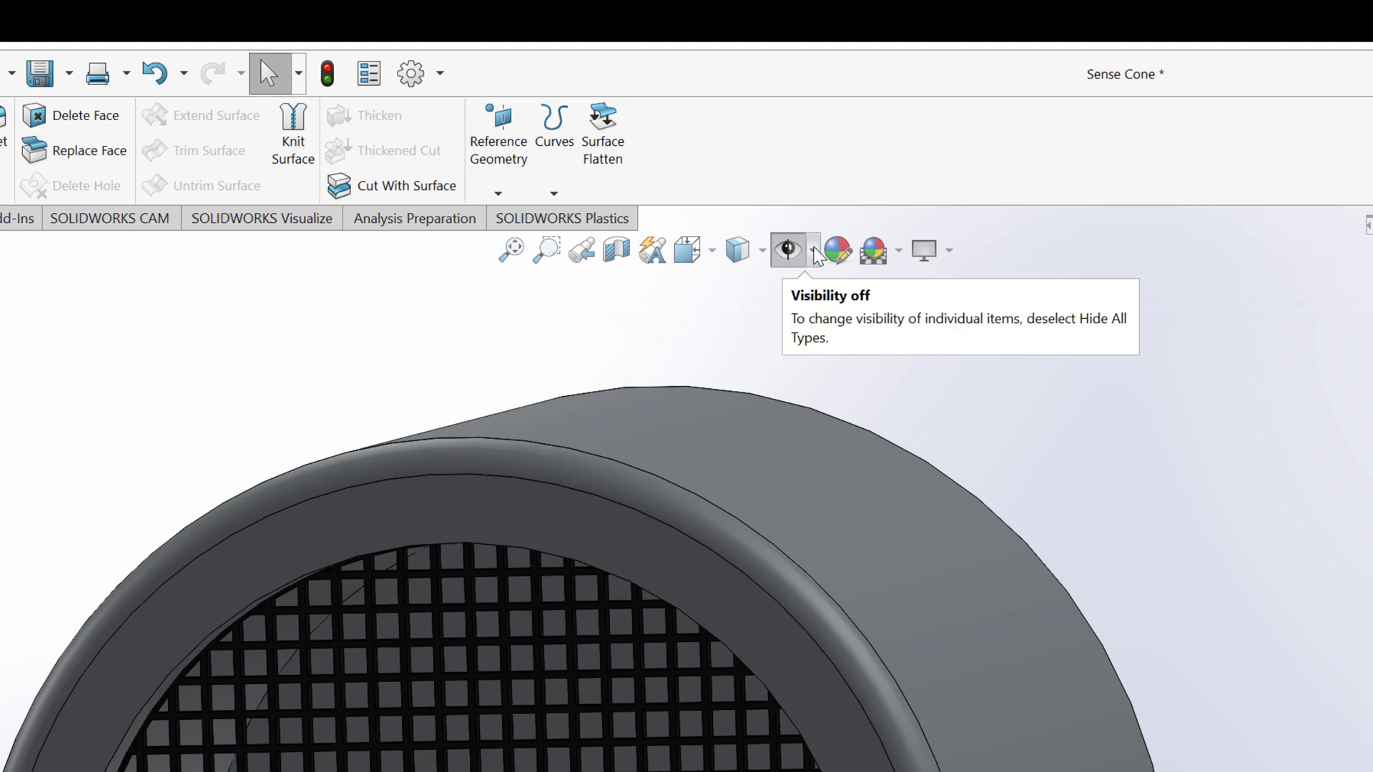
{"action": "mouse_move", "coordinate": [814, 259]}
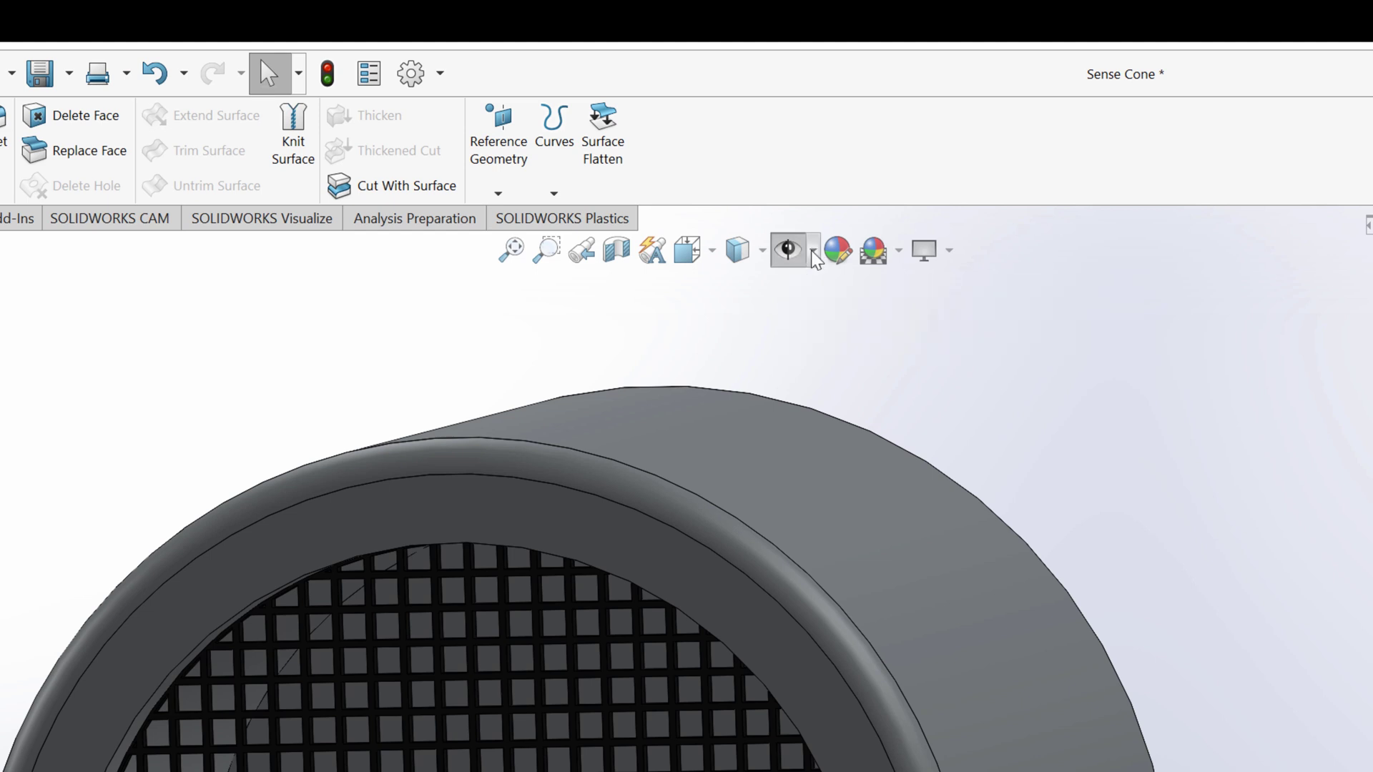
{"action": "left_click", "coordinate": [812, 251]}
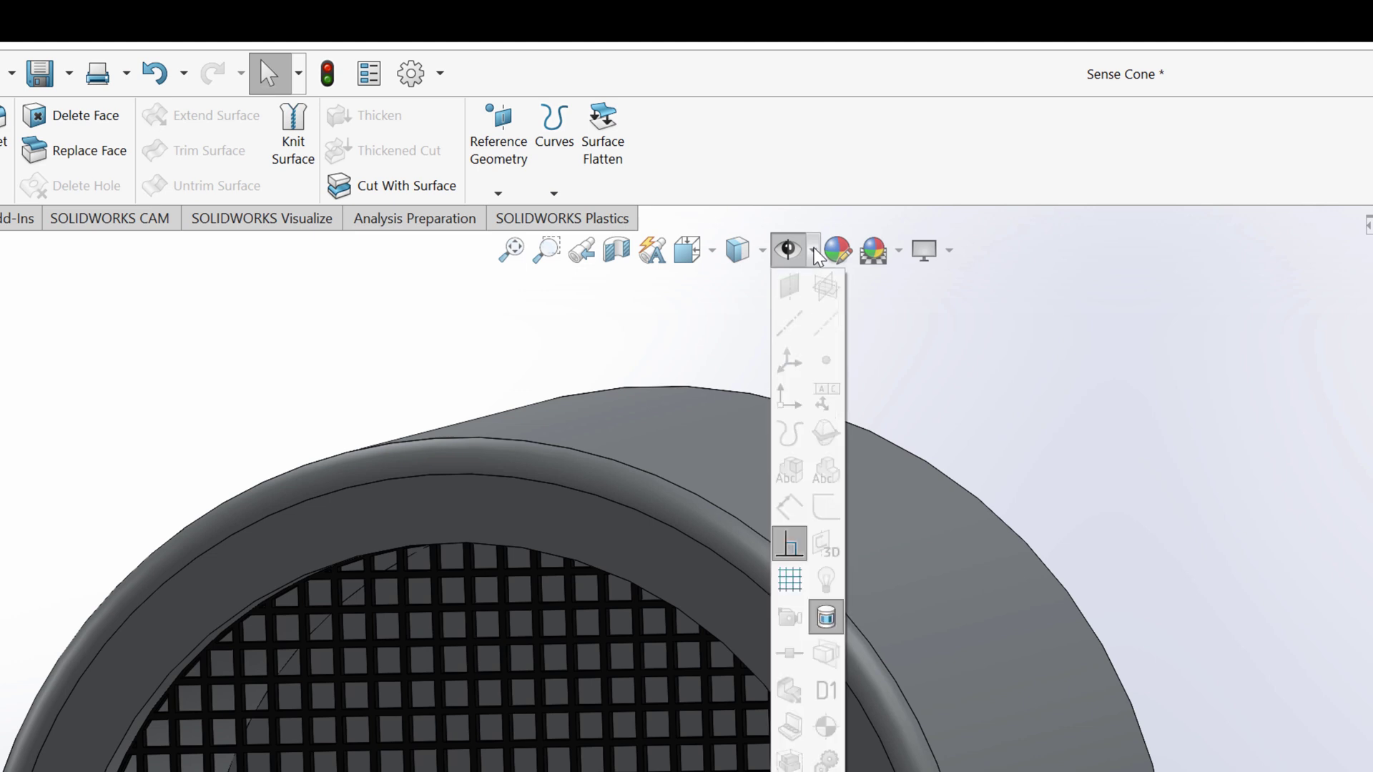
{"action": "mouse_move", "coordinate": [873, 333]}
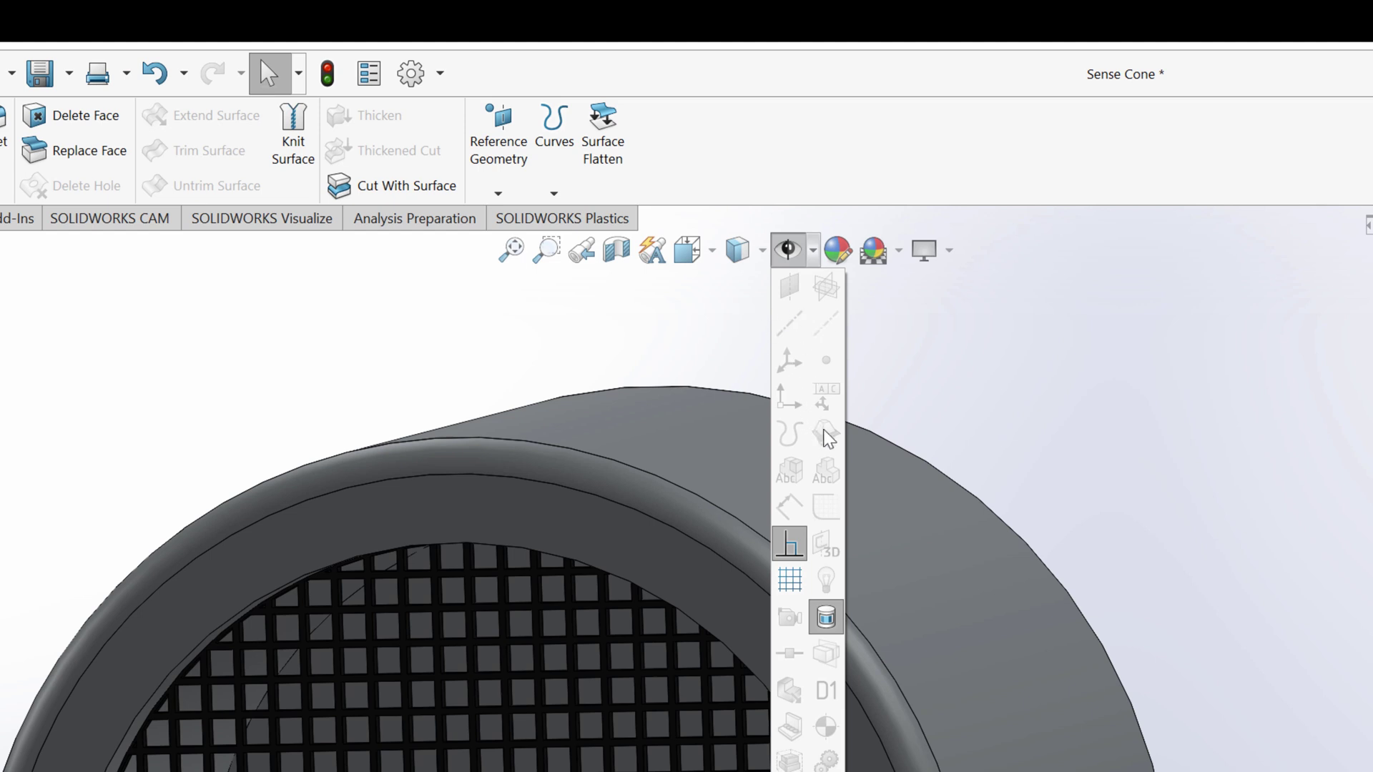
{"action": "left_click", "coordinate": [786, 251]}
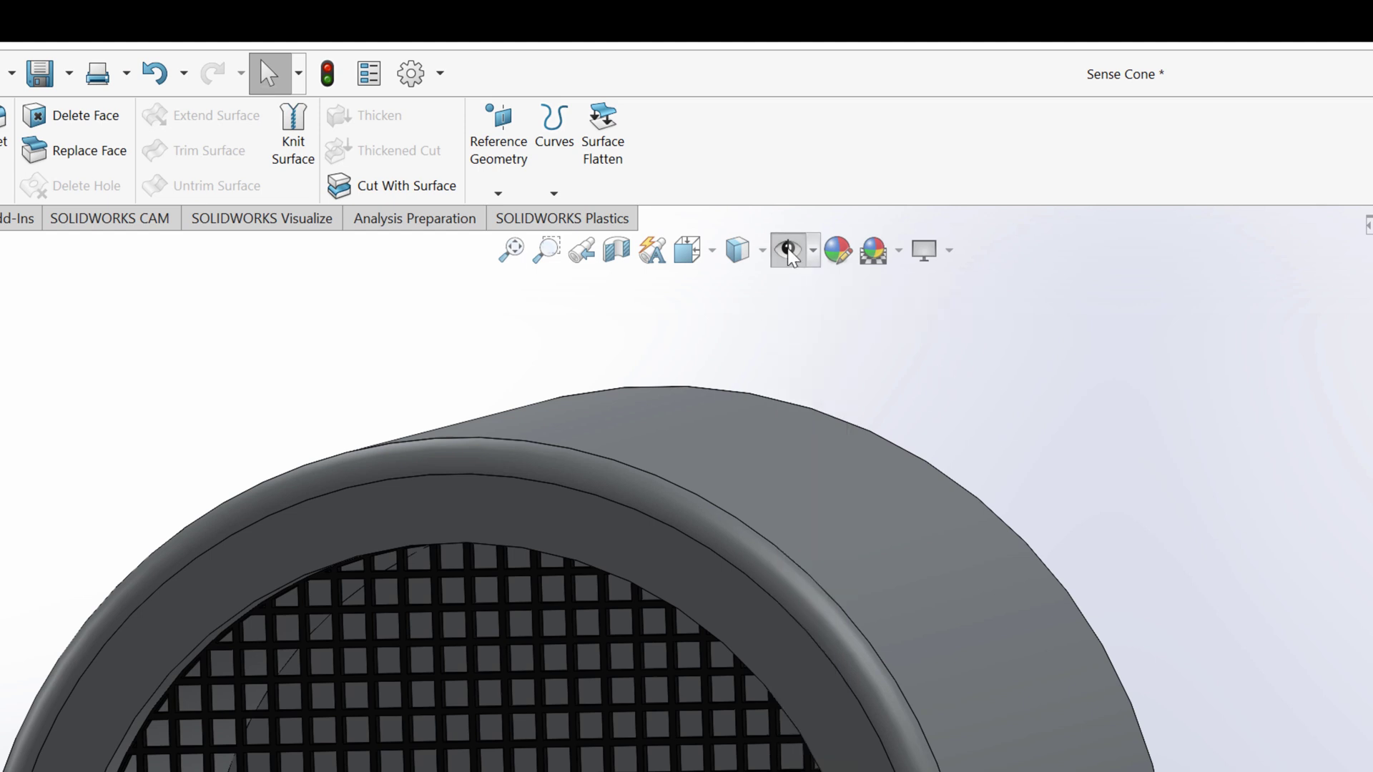